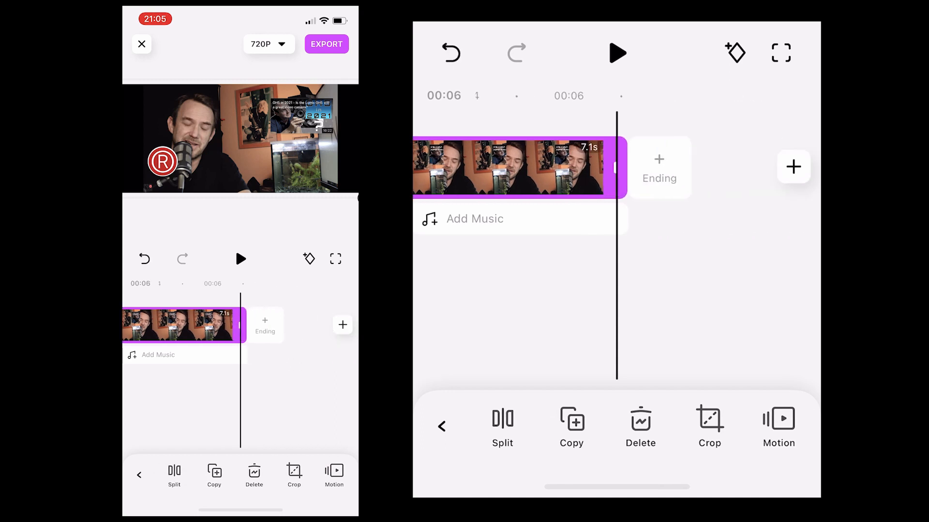
Step: Scrub the timeline back to the start of the project
drag(616, 168, 711, 168)
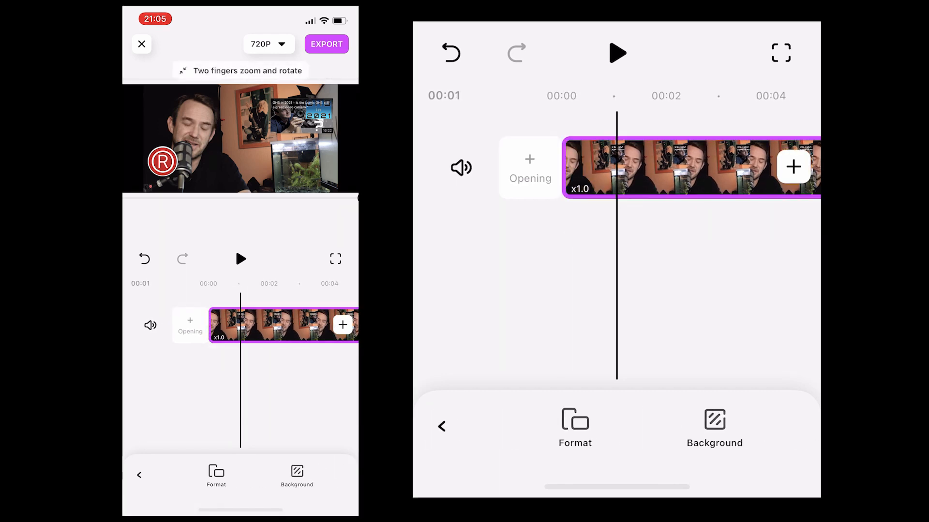
Step: Set the project format to 16:9 and return to the main toolbar
click(574, 427)
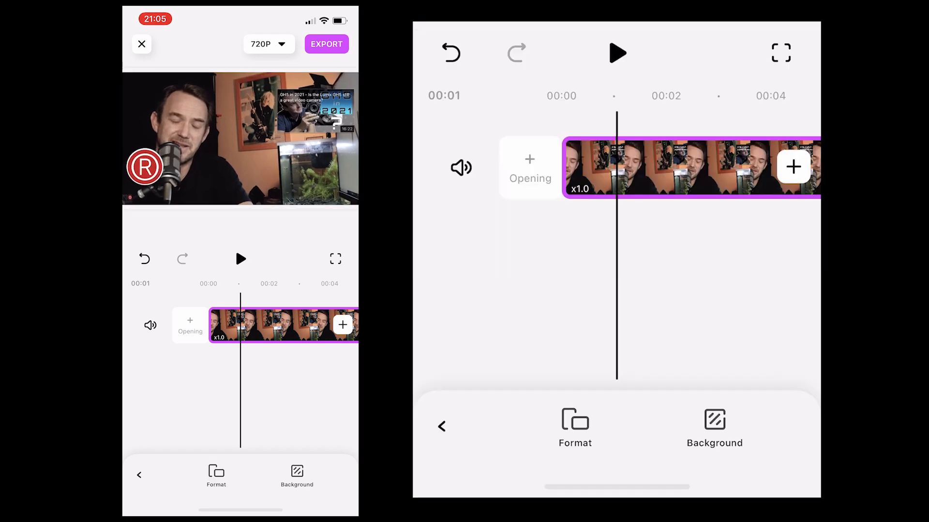
click(139, 476)
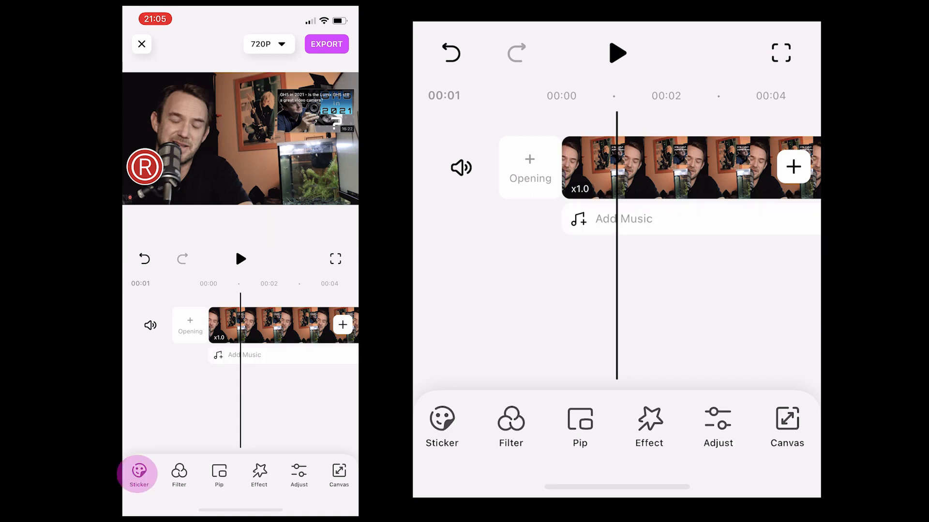
click(138, 474)
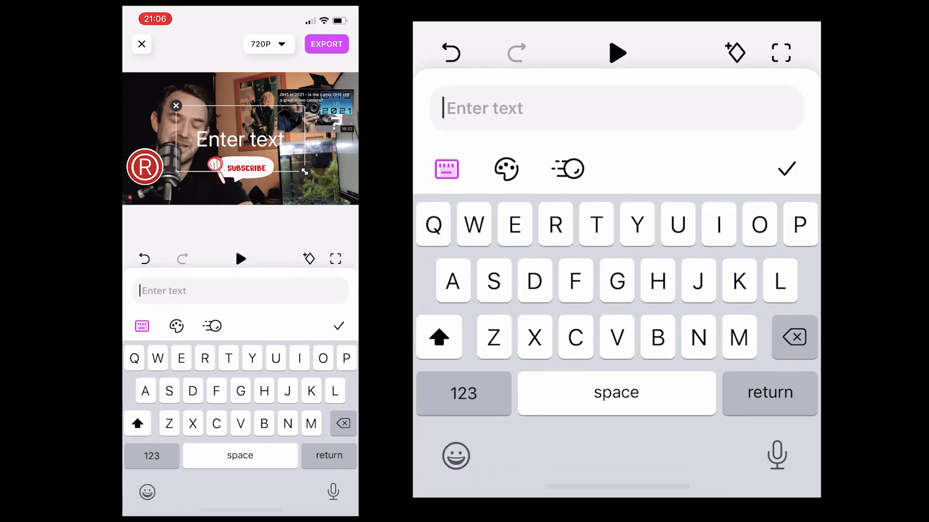
Step: Add a 'Next Video' text overlay in a bold white style
text(Next Video)
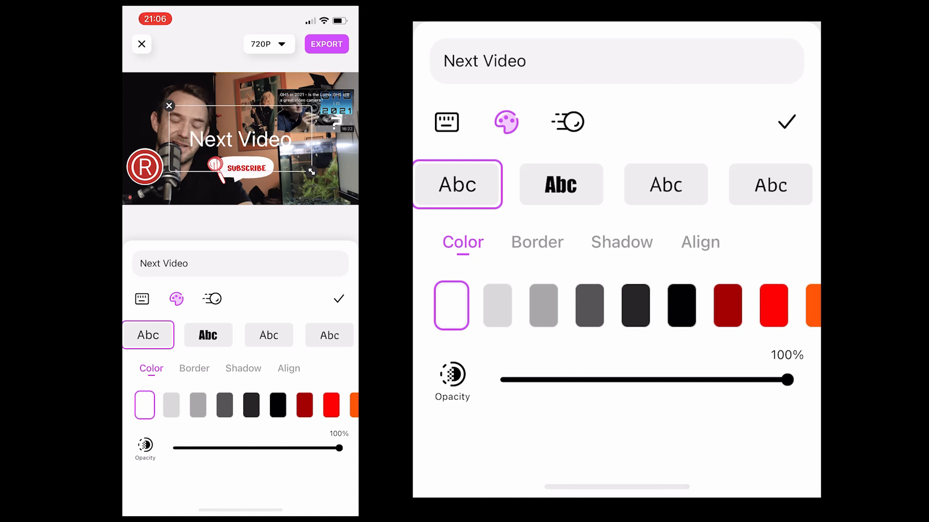
click(560, 184)
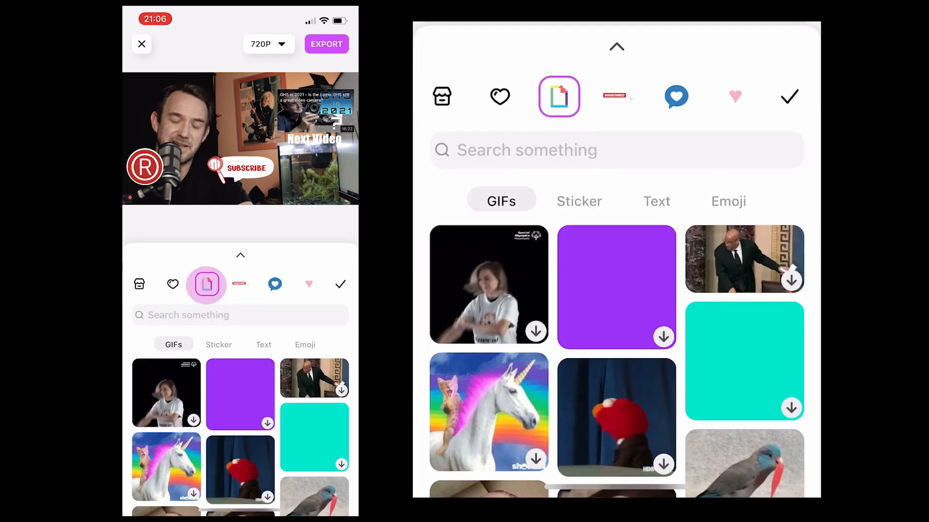
Step: Search stickers for 'Arrow' and add the green double-arrow stickers to the video
text(Arrow)
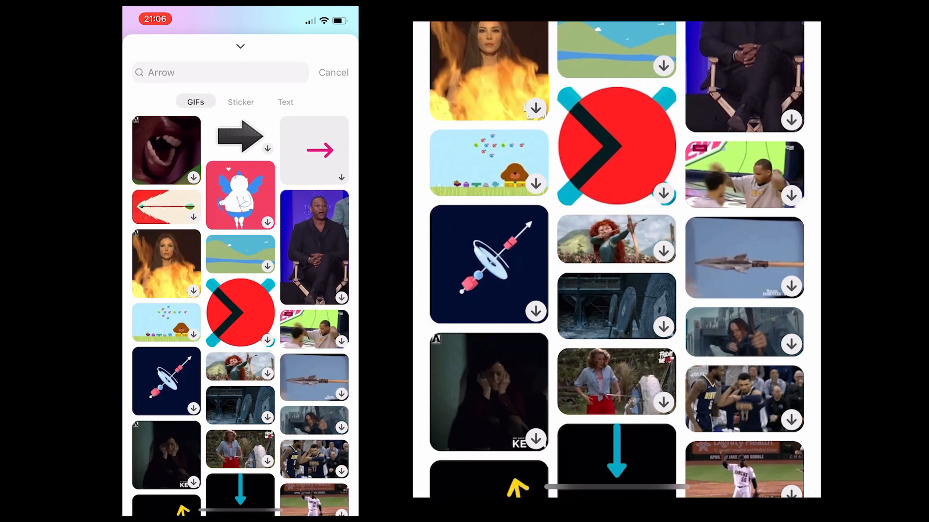
click(240, 102)
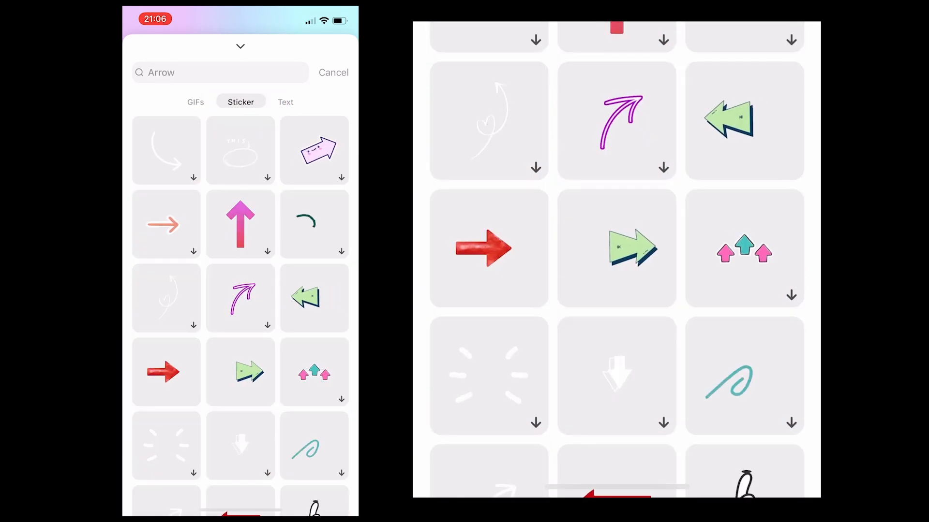
click(314, 298)
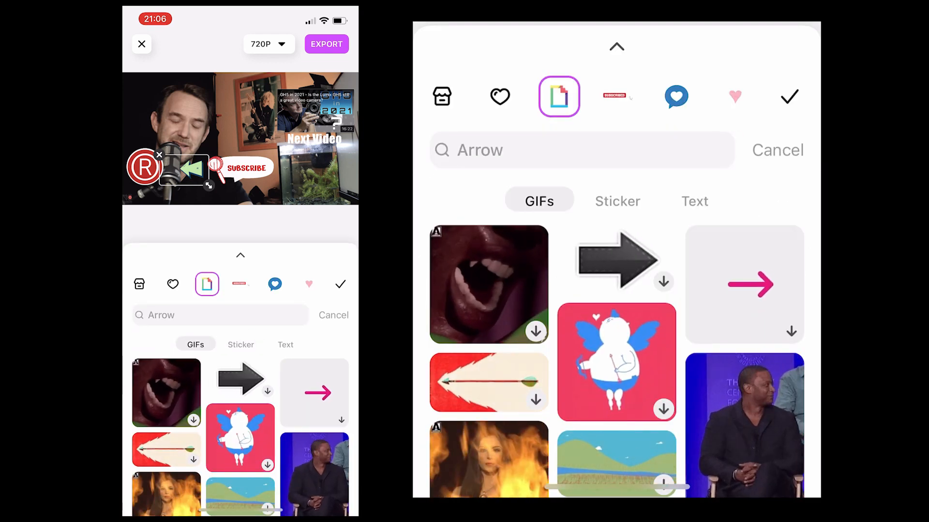
click(617, 201)
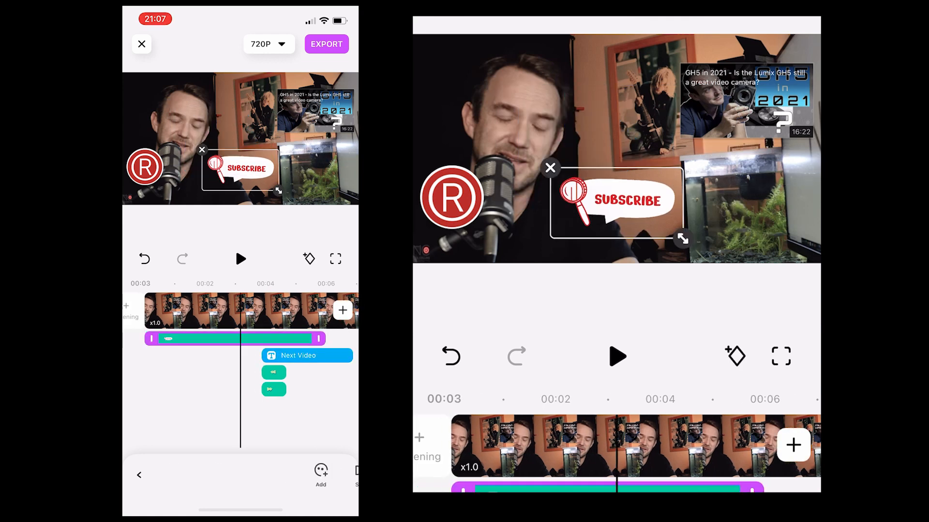
Step: Position the arrow stickers by the Next Video text and Subscribe sticker
click(298, 355)
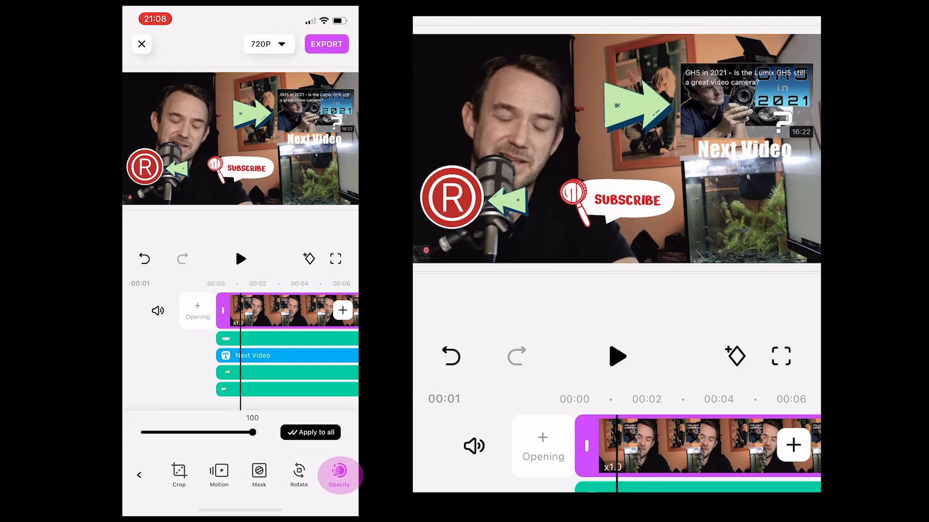
Step: Set the base clip's opacity to 0 so overlays sit on black, then preview it
drag(251, 433, 141, 432)
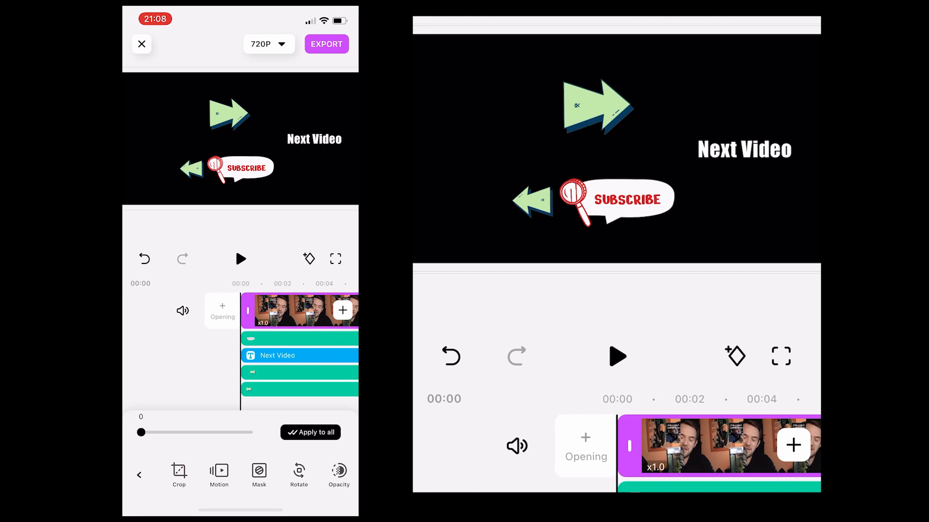
click(240, 258)
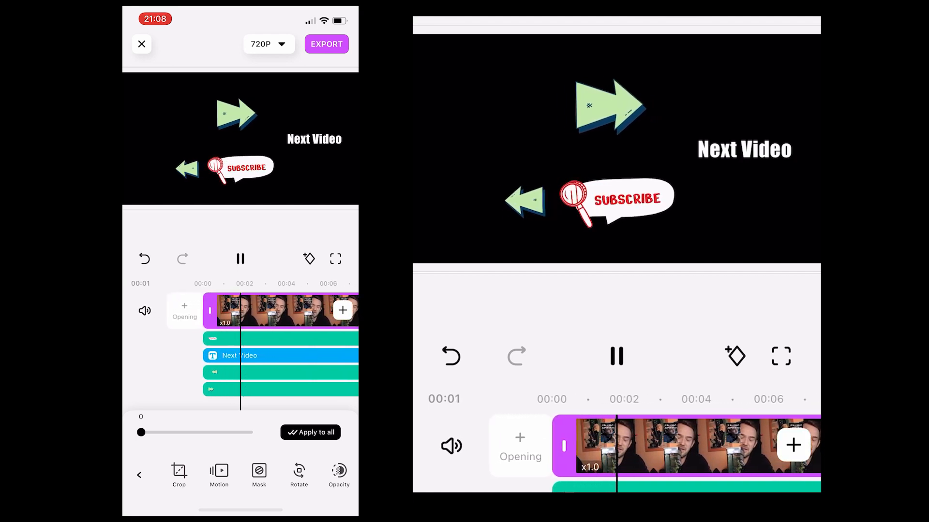
click(269, 44)
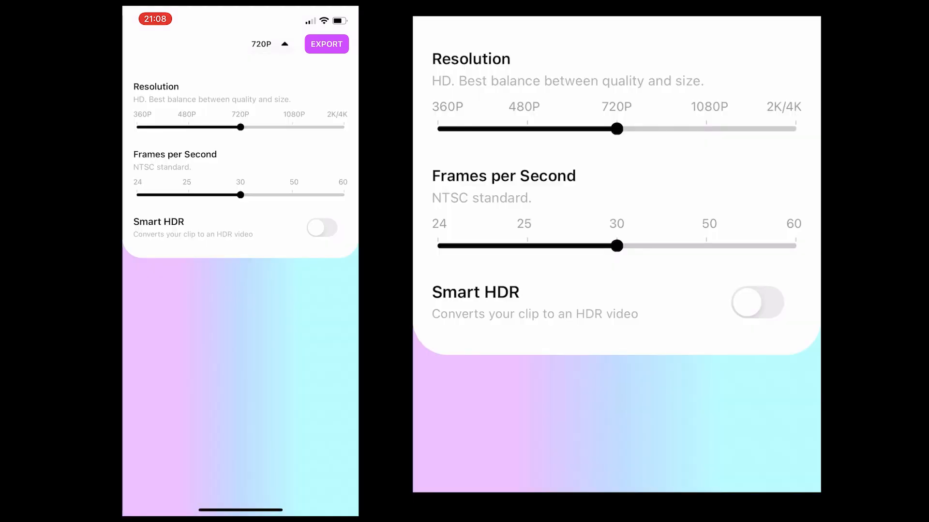
Step: Export the end screen video at 1080P resolution
drag(618, 129, 706, 130)
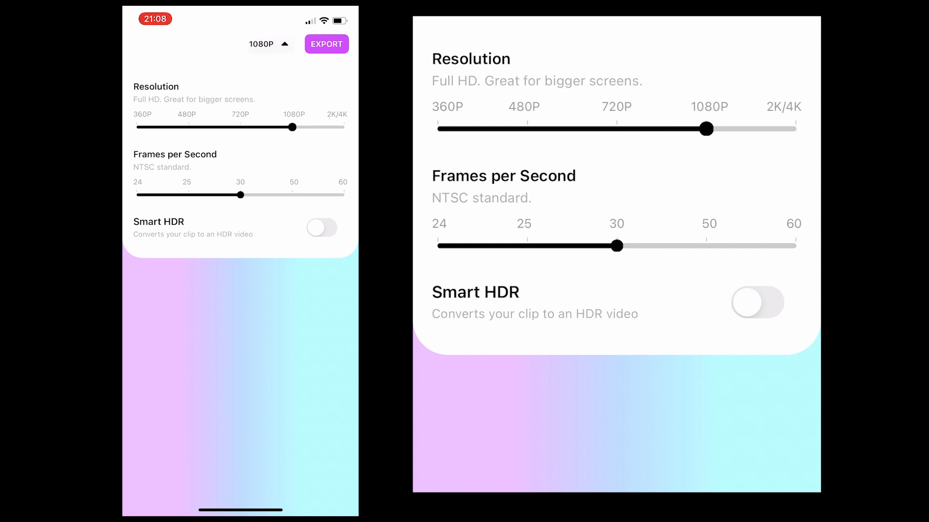
click(326, 43)
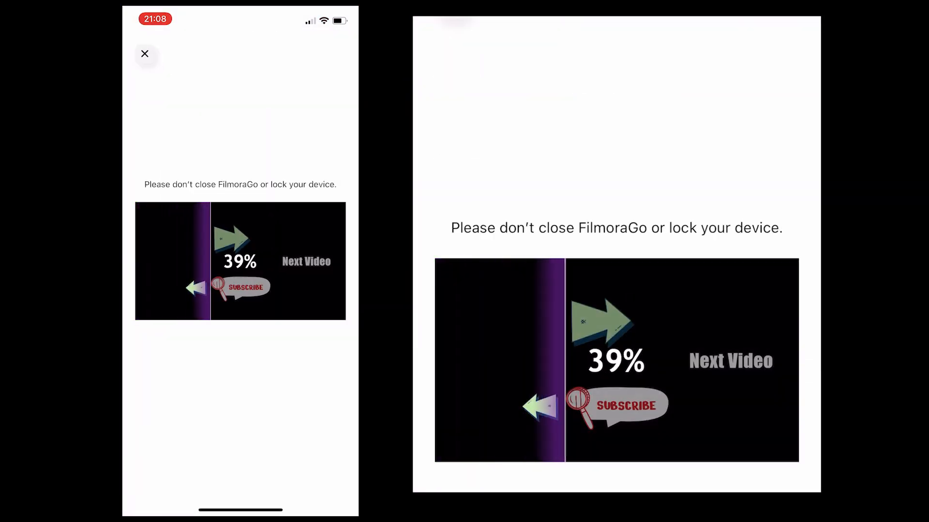